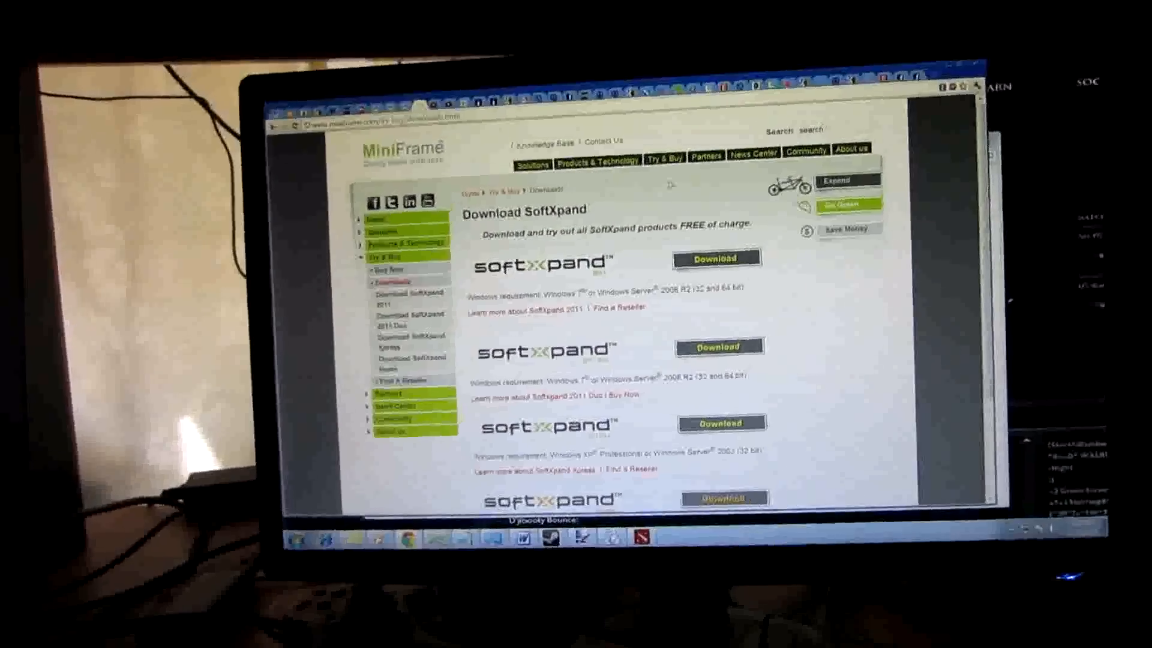
Scroll through the Download SoftXpand page to view all four editions and their Windows requirements
scroll("down", 3)
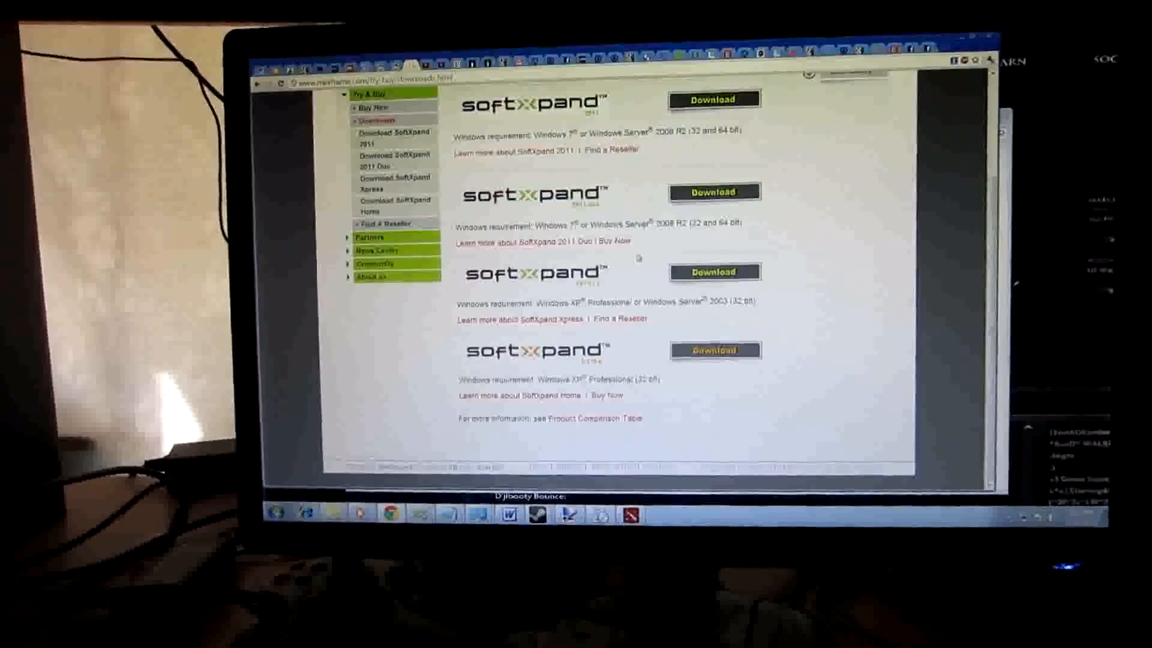
scroll("up", 3)
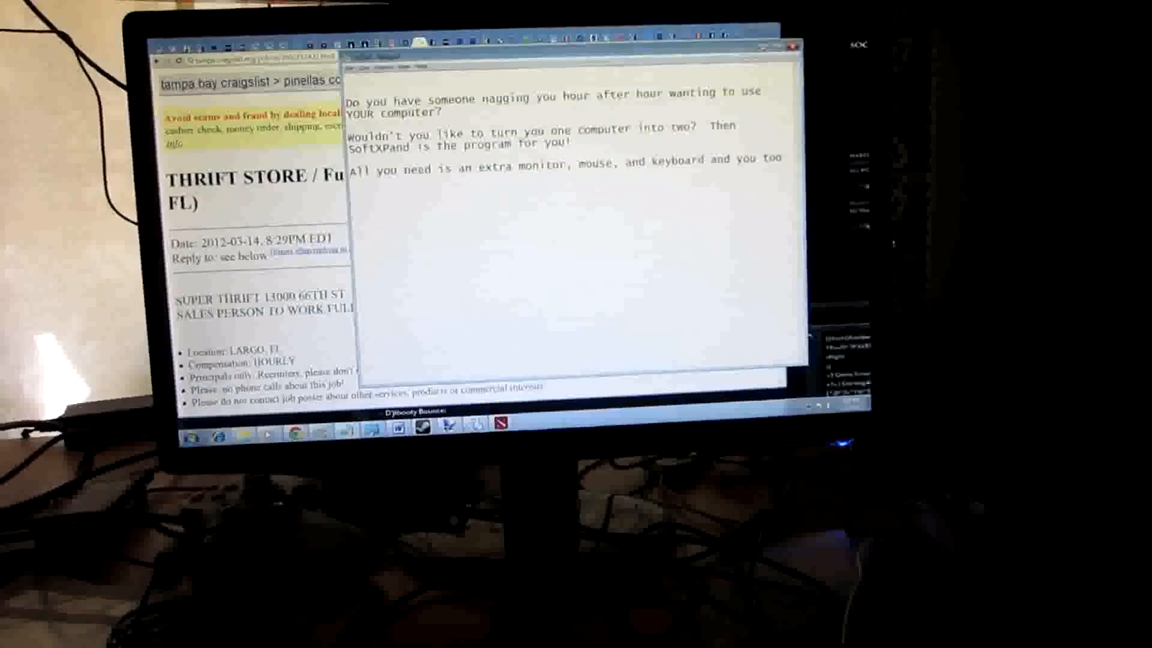
Select the word 'extra' in the note's sentence about needing an extra monitor, mouse and keyboard
double_click(493, 204)
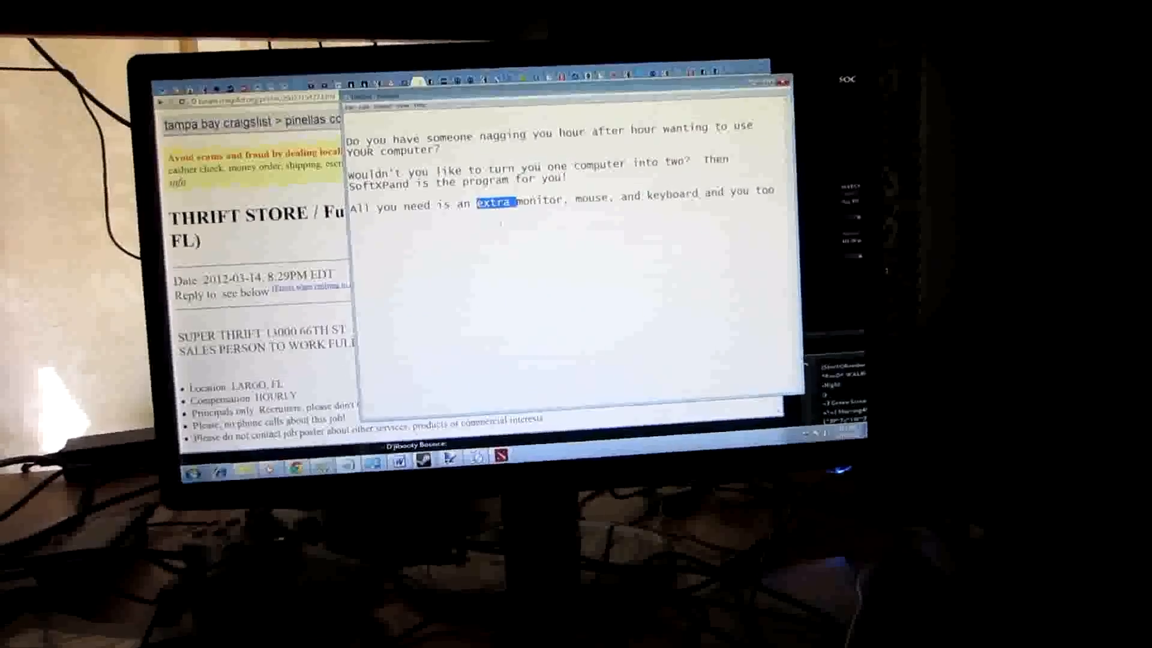